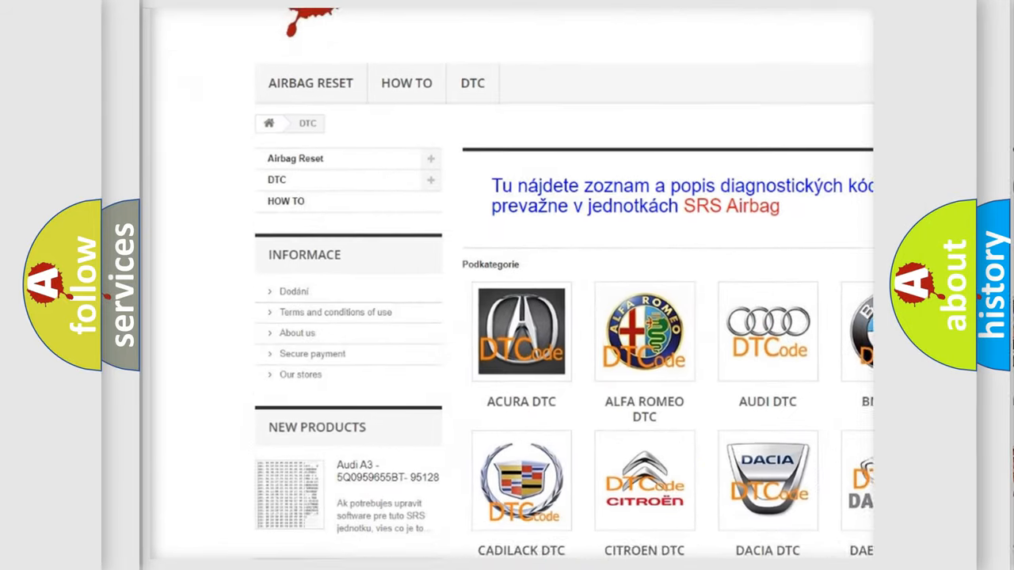
{"action": "scroll", "scroll_direction": "down", "scroll_amount": 3}
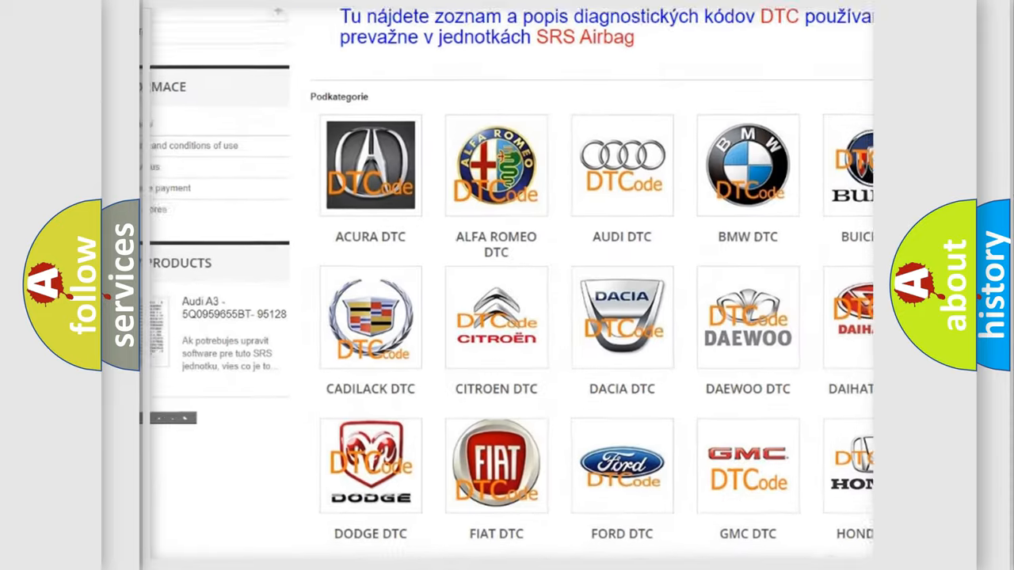
{"action": "scroll", "scroll_direction": "down", "scroll_amount": 3}
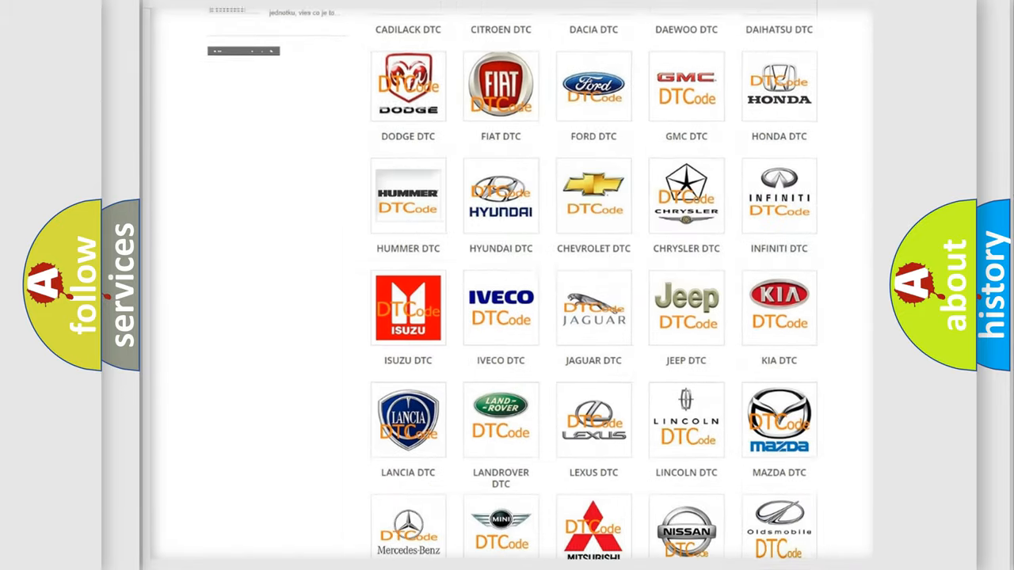
{"action": "scroll", "scroll_direction": "down", "scroll_amount": 3}
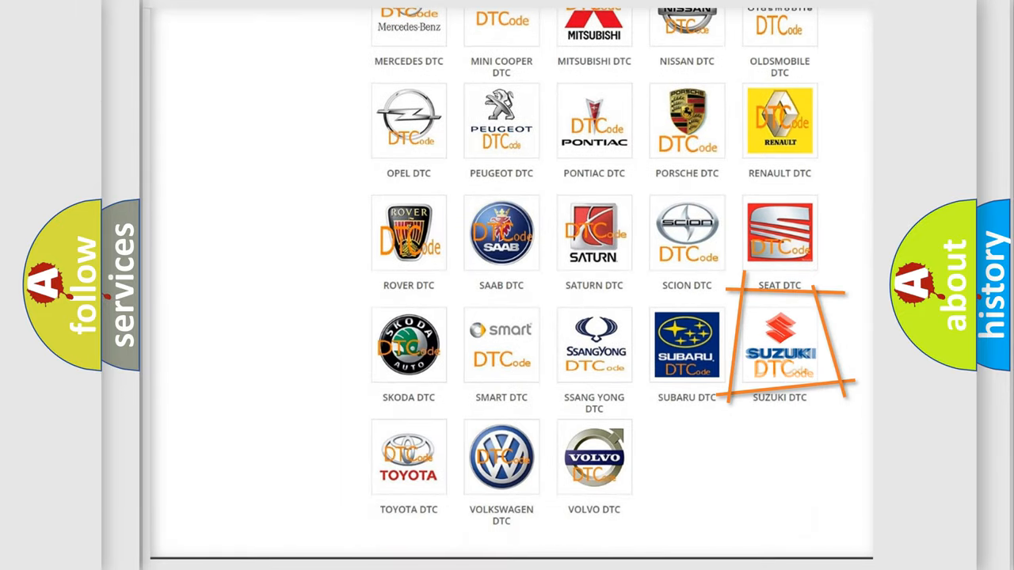